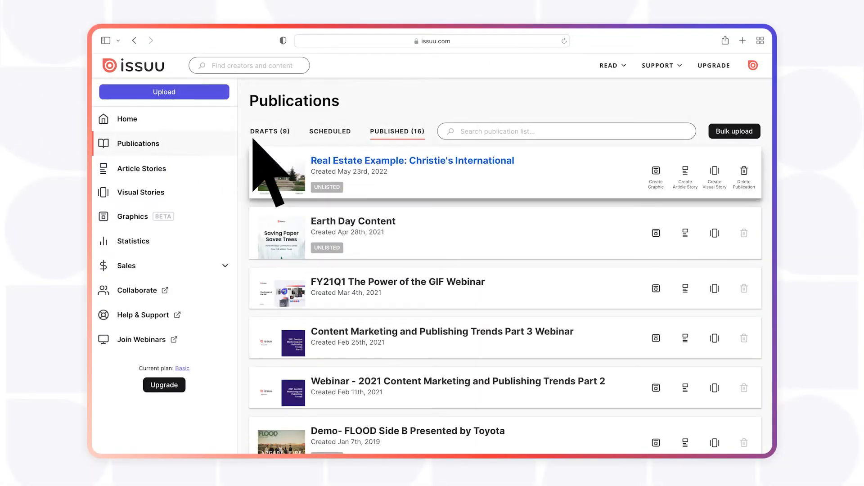
# Step: Reach the Embed on Website settings for the Real Estate Example publication via Share
pyautogui.click(411, 160)
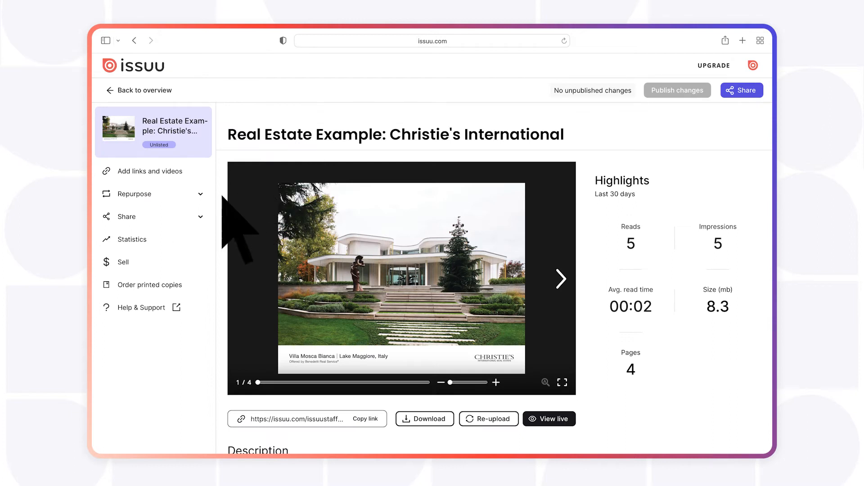
pyautogui.click(127, 216)
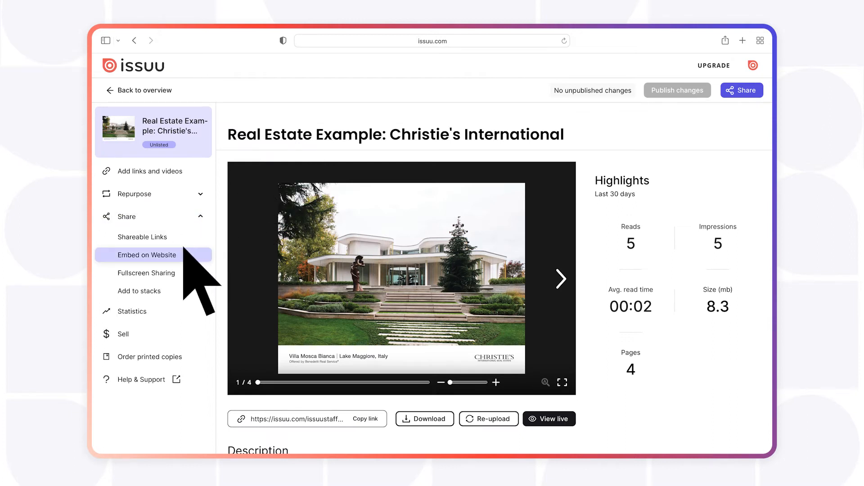
pyautogui.click(147, 254)
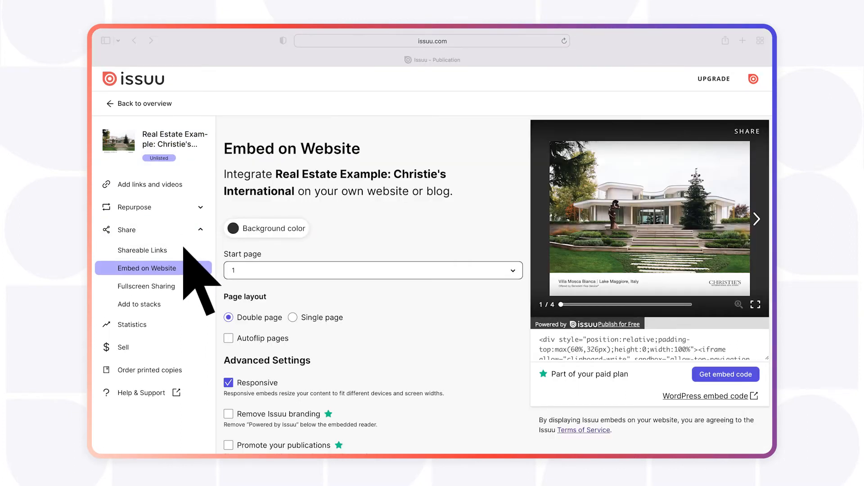
pyautogui.moveTo(266, 248)
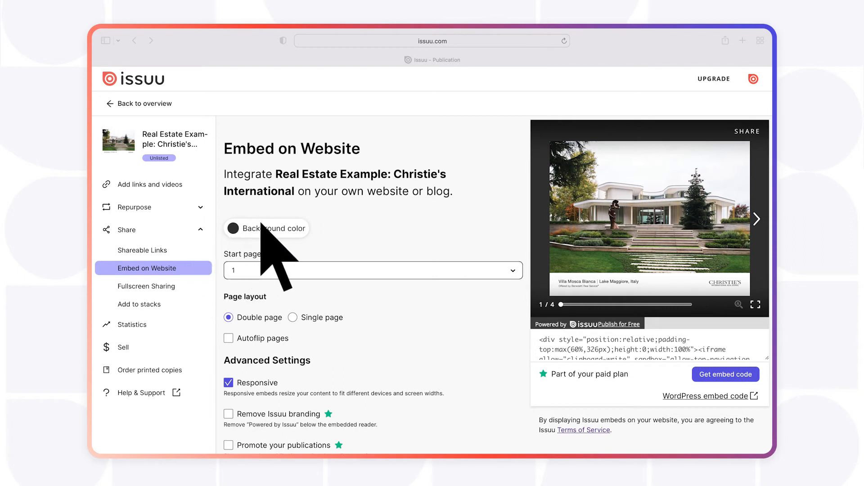
# Step: Set the embedded reader's background colour to a warm brown shade
pyautogui.click(265, 228)
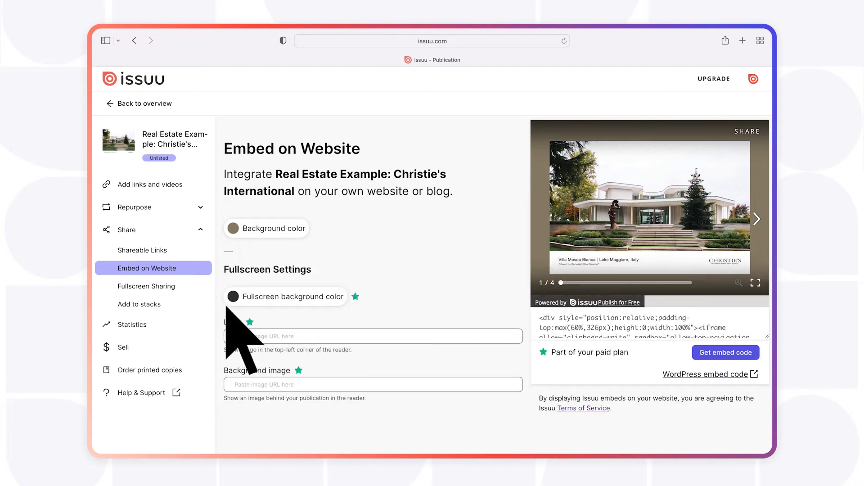
pyautogui.scroll(3)
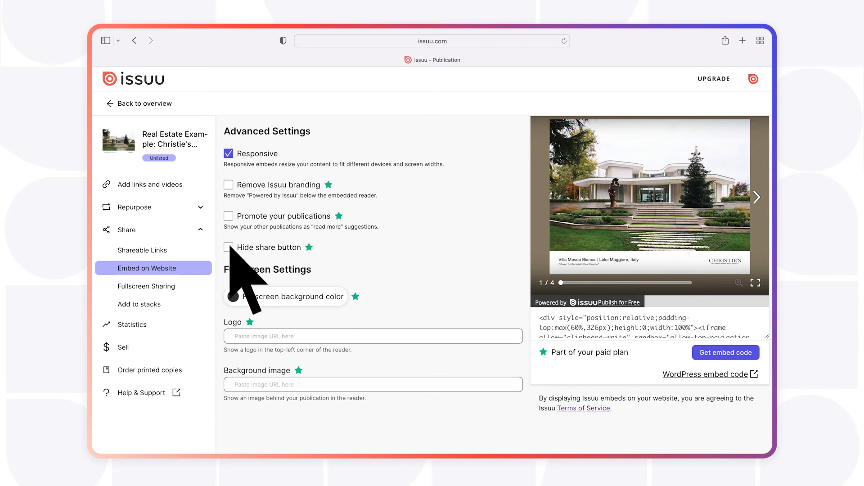
pyautogui.moveTo(248, 314)
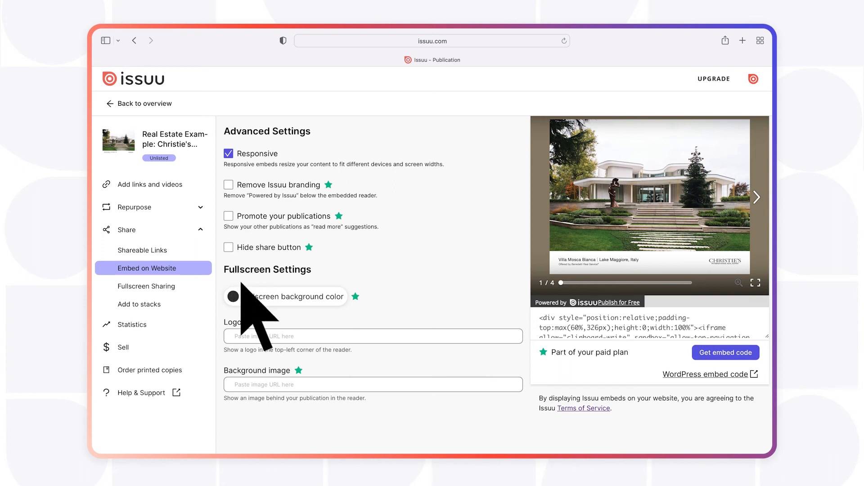
pyautogui.moveTo(259, 320)
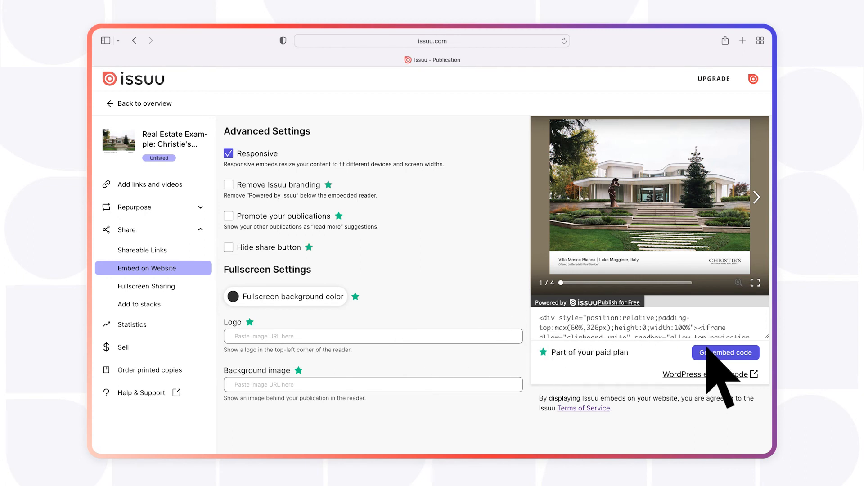
# Step: Copy the embed code with the brown background for pasting into the website
pyautogui.click(726, 352)
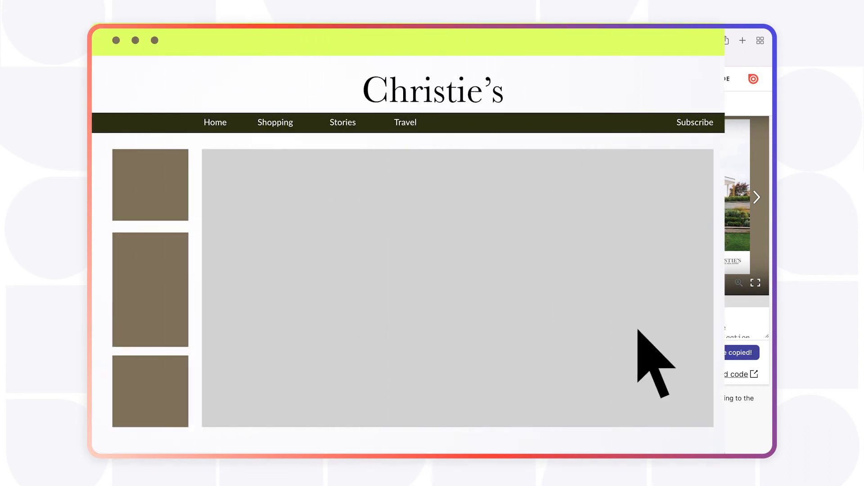